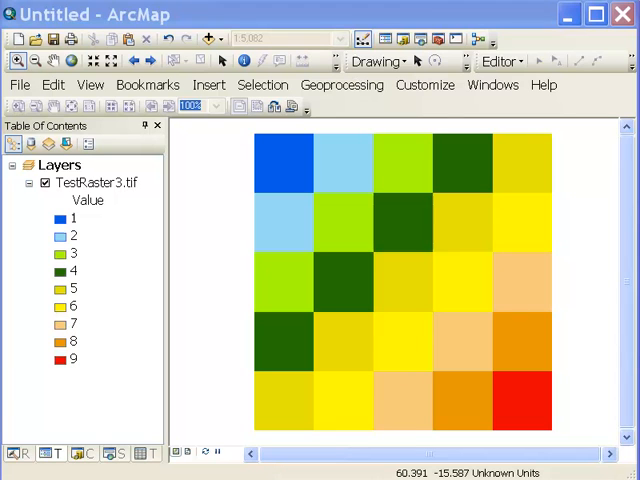
# Set TestRaster3.tif's display resampling through Bilinear to Cubic Convolution
pyautogui.doubleClick(90, 182)
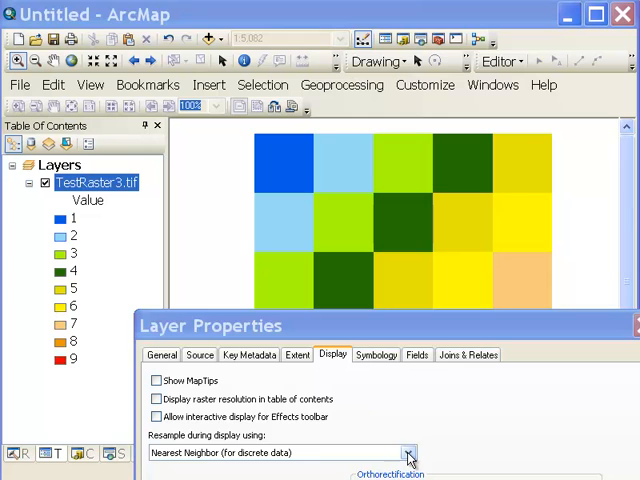
pyautogui.click(280, 452)
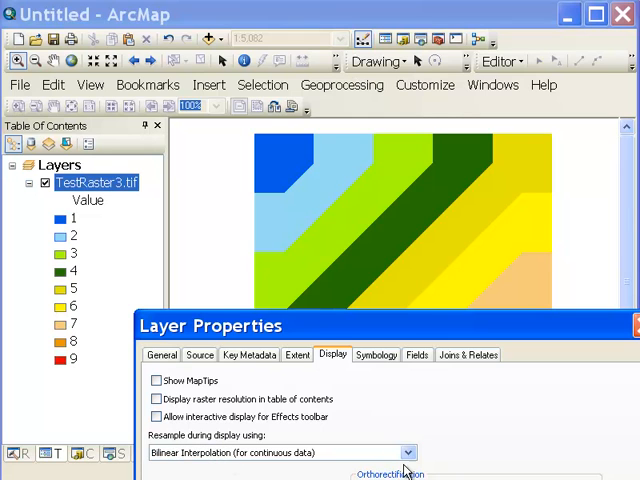
pyautogui.click(404, 452)
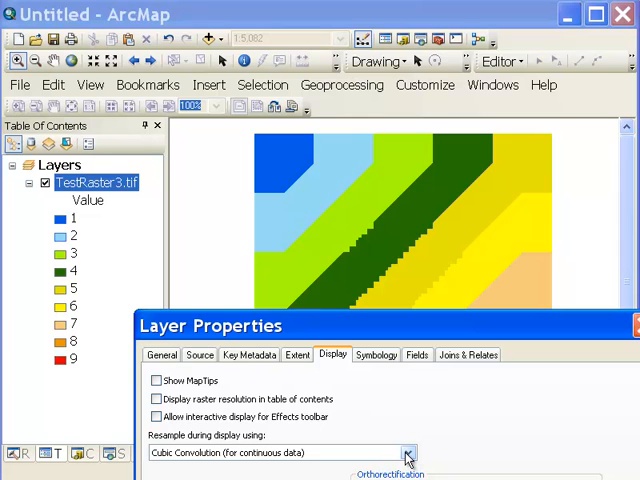
pyautogui.click(406, 452)
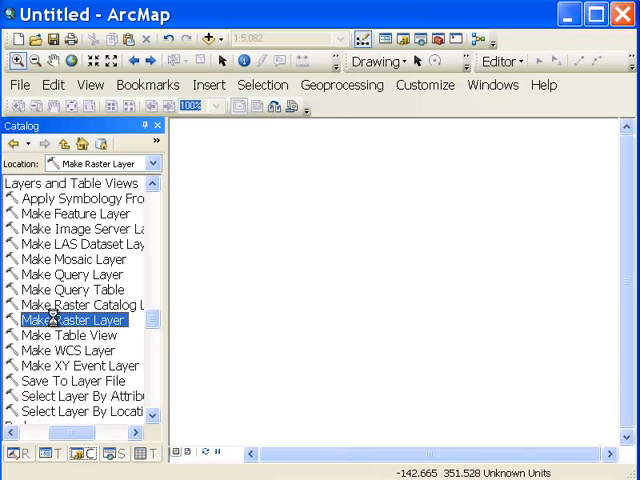
# Fill Make Raster Layer with TestRaster3.tif, output Raster_Above_5 and where clause "Value" > 5
pyautogui.doubleClick(72, 320)
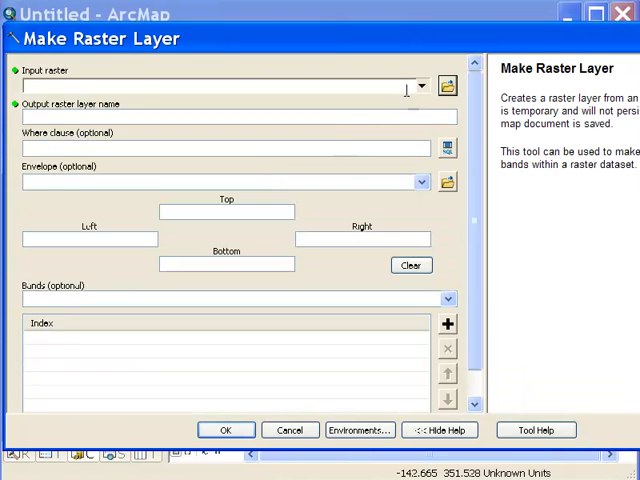
pyautogui.click(420, 84)
pyautogui.write('Raster_Ab')
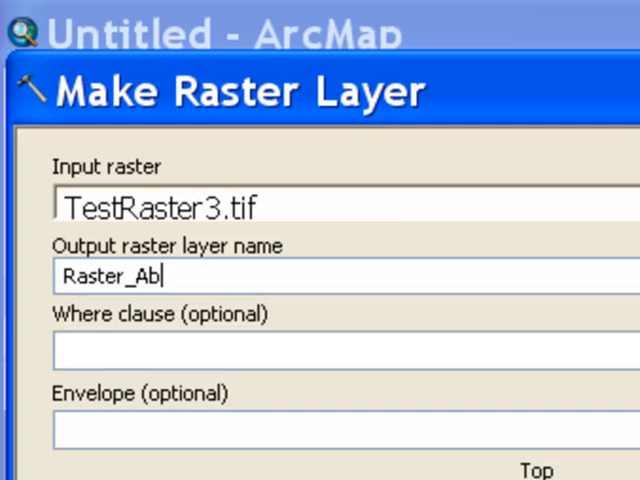
pyautogui.write('ove_5')
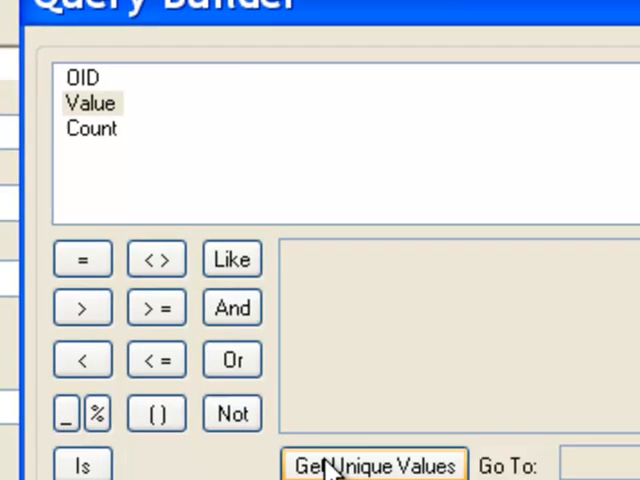
pyautogui.click(374, 464)
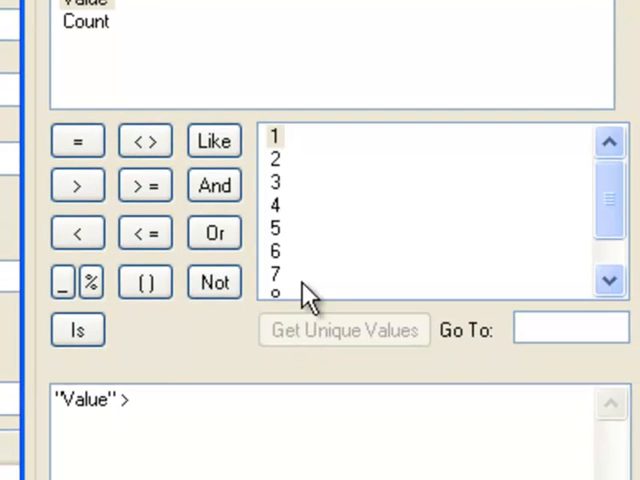
pyautogui.doubleClick(276, 230)
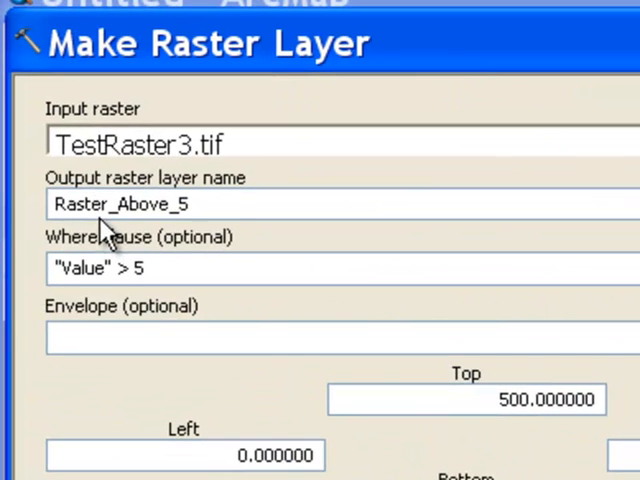
pyautogui.moveTo(108, 300)
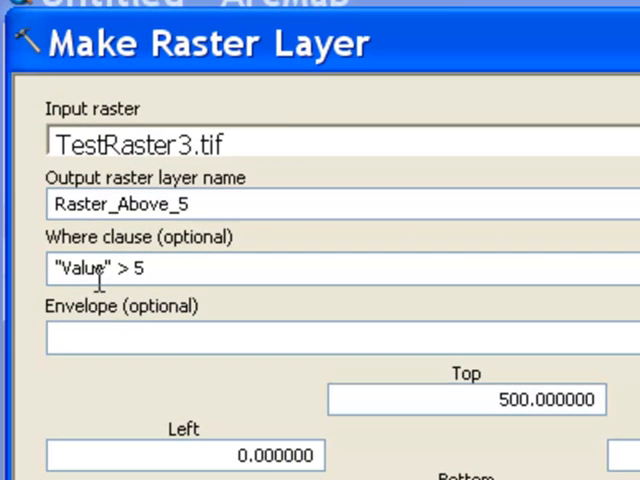
pyautogui.moveTo(276, 388)
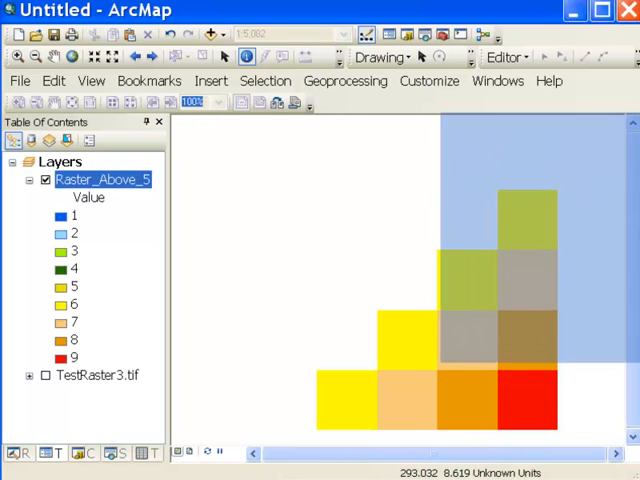
# Identify pixel values of Raster_Above_5 at several spots, reading values such as 5 and 4
pyautogui.click(420, 344)
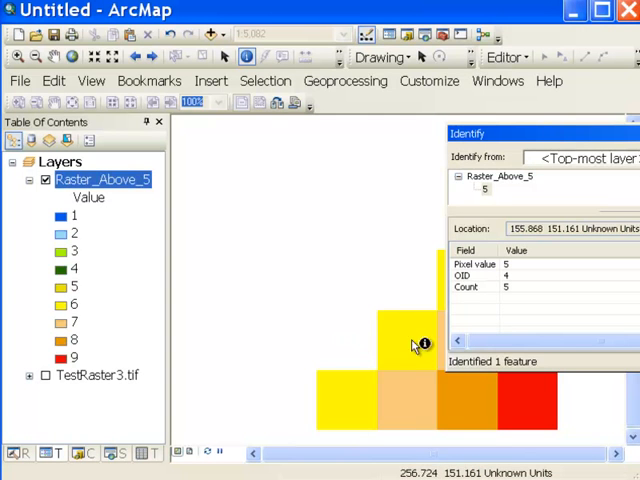
pyautogui.moveTo(316, 350)
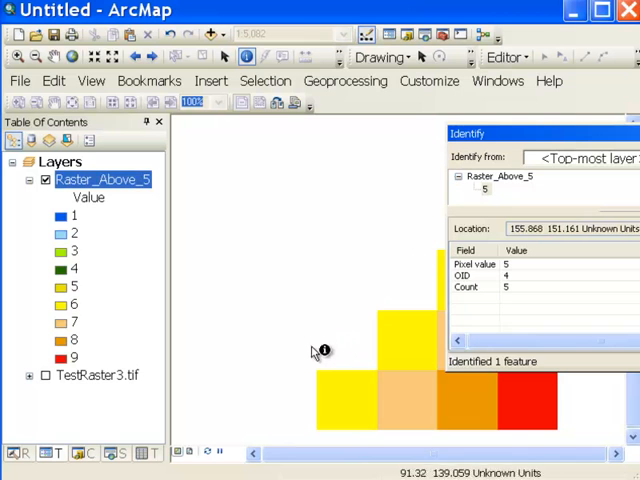
pyautogui.click(510, 222)
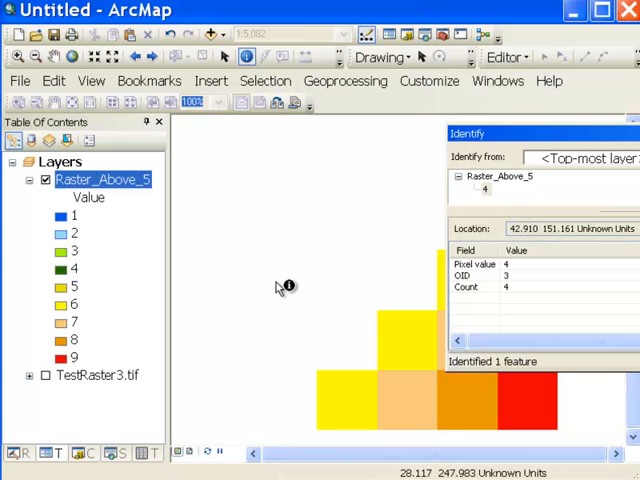
pyautogui.click(336, 344)
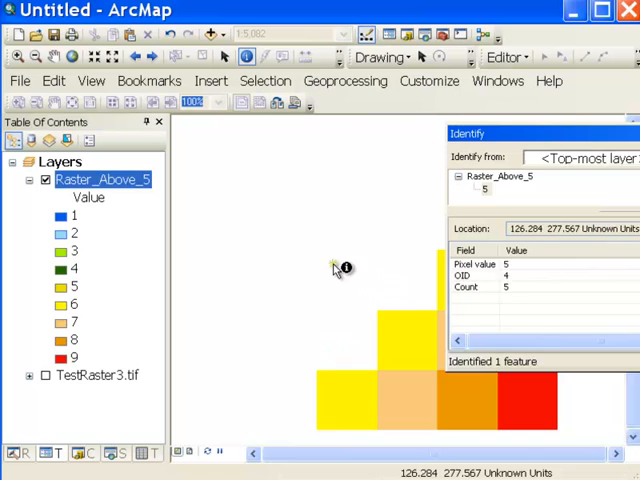
pyautogui.click(420, 206)
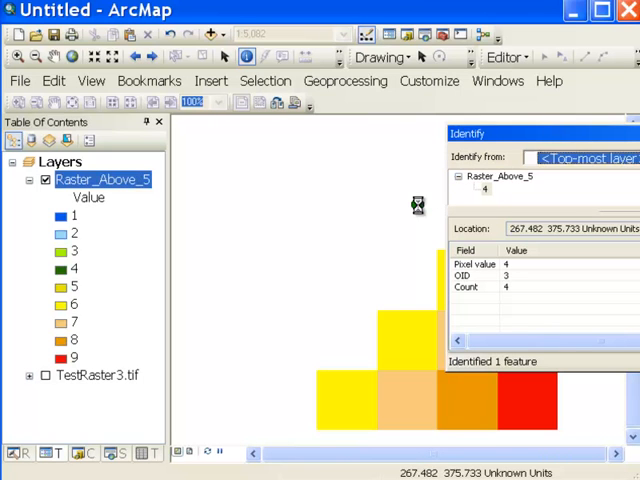
pyautogui.moveTo(350, 224)
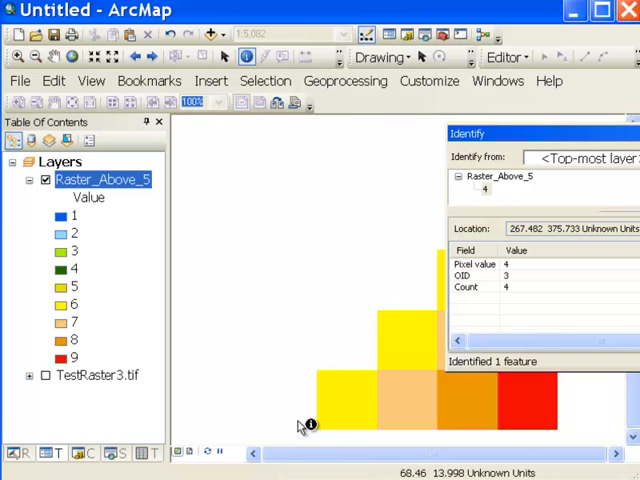
pyautogui.moveTo(348, 194)
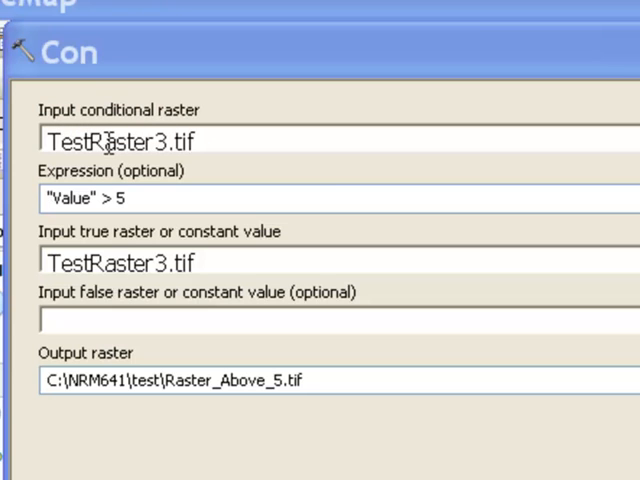
pyautogui.moveTo(110, 136)
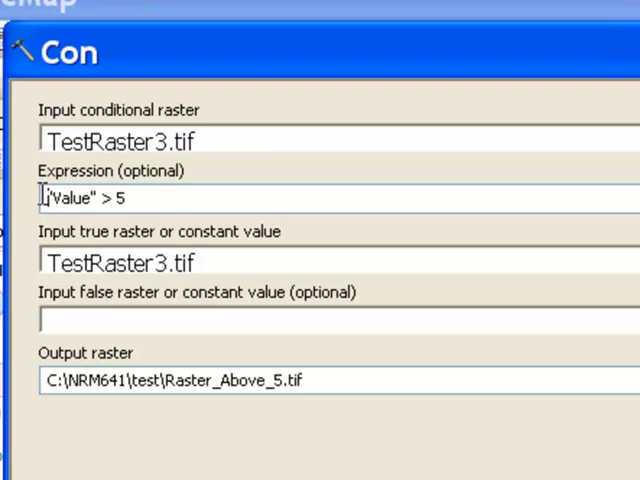
# Enter expression "Value" > 5 and TestRaster3.tif as the true raster in the Con tool
pyautogui.tripleClick(90, 198)
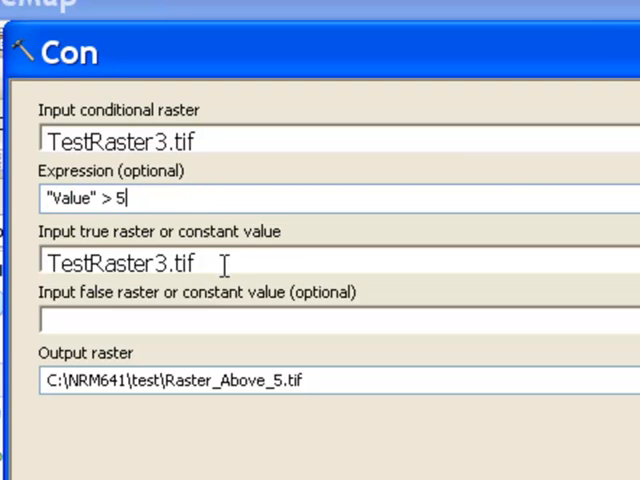
pyautogui.doubleClick(118, 264)
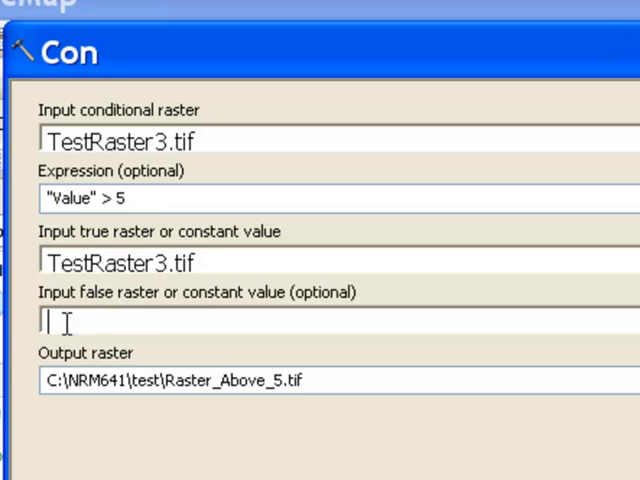
pyautogui.moveTo(112, 368)
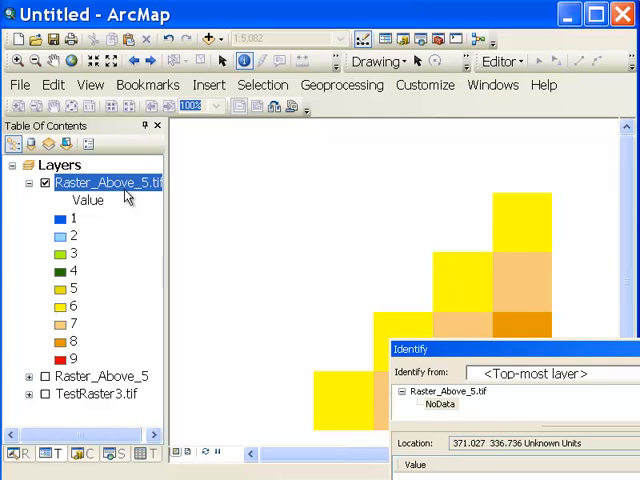
pyautogui.moveTo(358, 356)
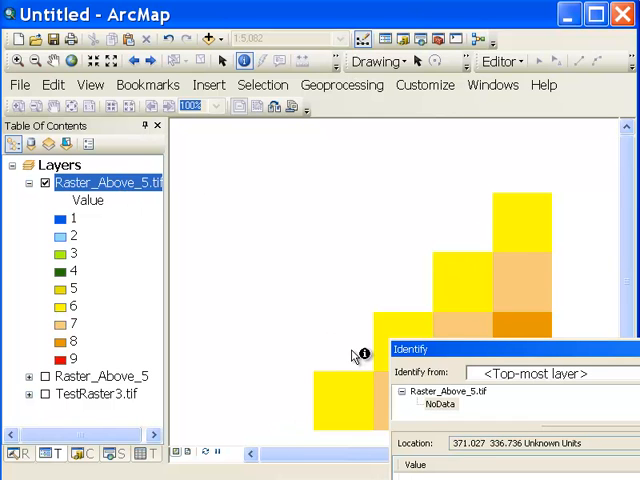
pyautogui.moveTo(462, 220)
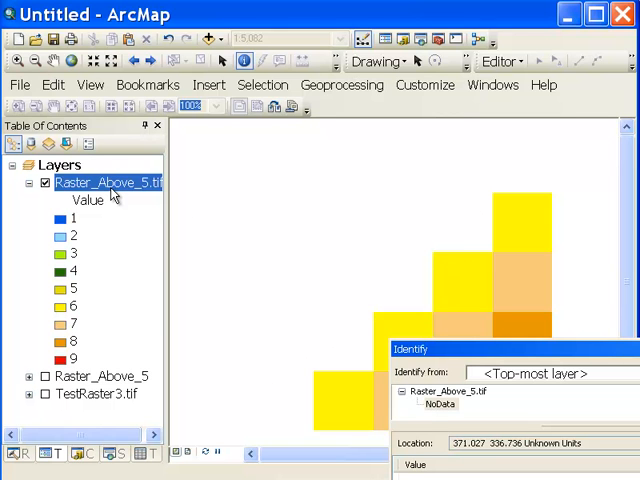
pyautogui.moveTo(116, 190)
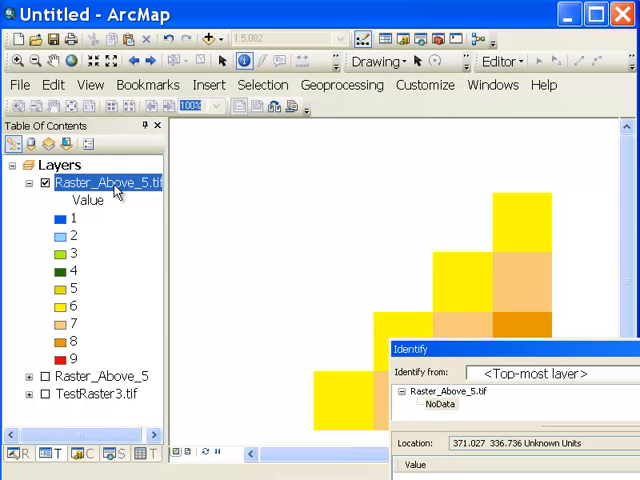
# Display the NoData cells of Raster_Above_5.tif in black
pyautogui.doubleClick(108, 182)
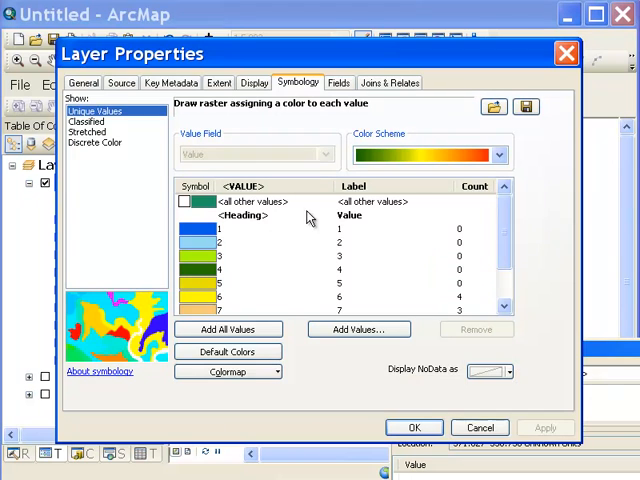
pyautogui.click(488, 372)
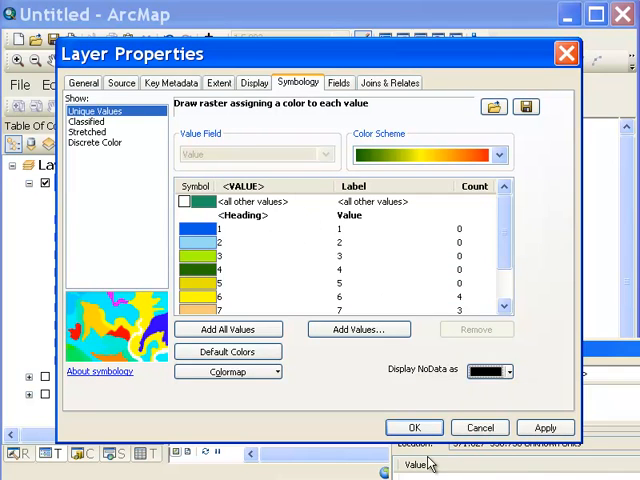
pyautogui.click(412, 428)
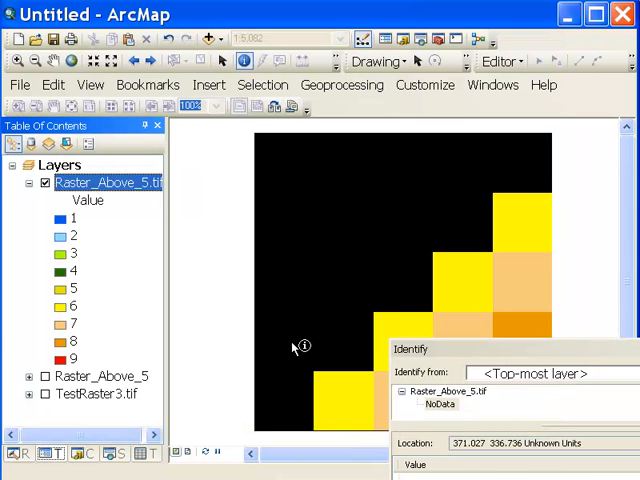
pyautogui.moveTo(316, 324)
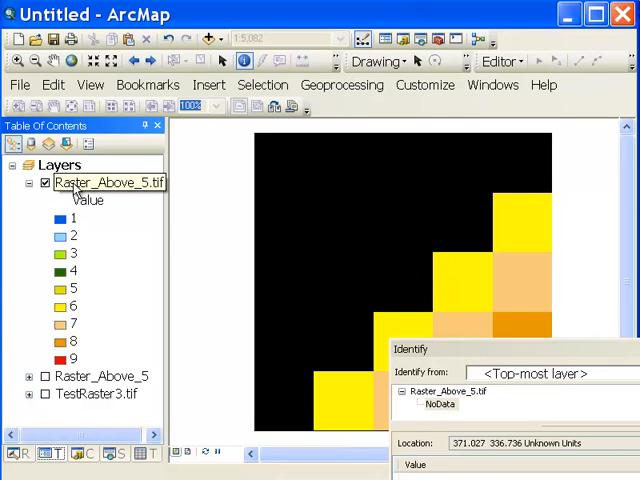
# View the attribute table of Raster_Above_5.tif, listing values 6 through 9
pyautogui.rightClick(104, 182)
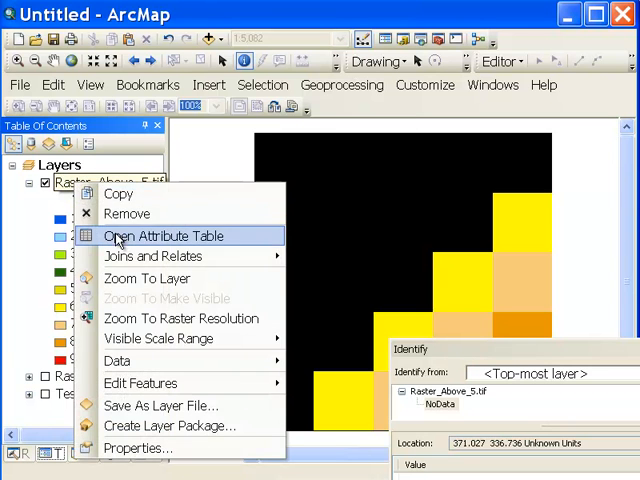
pyautogui.click(172, 236)
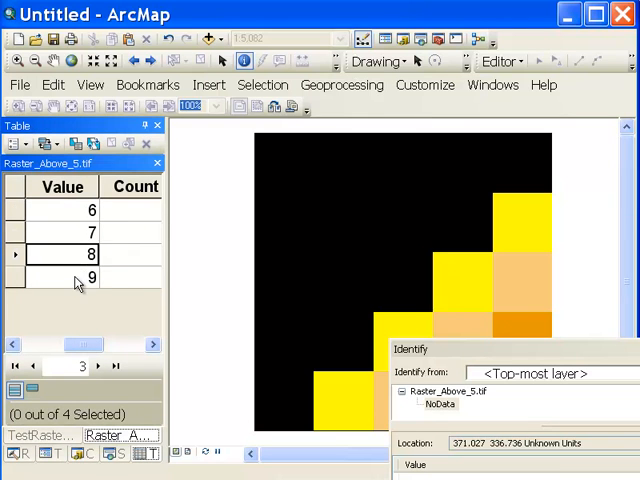
pyautogui.click(62, 276)
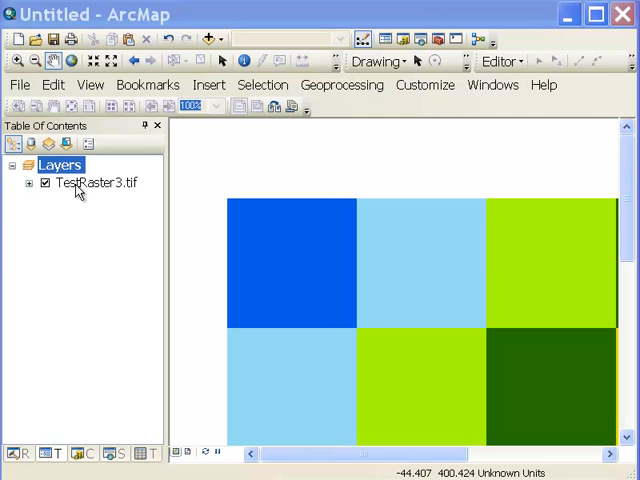
# Start exporting TestRaster3.tif's data using the data frame extent
pyautogui.rightClick(96, 184)
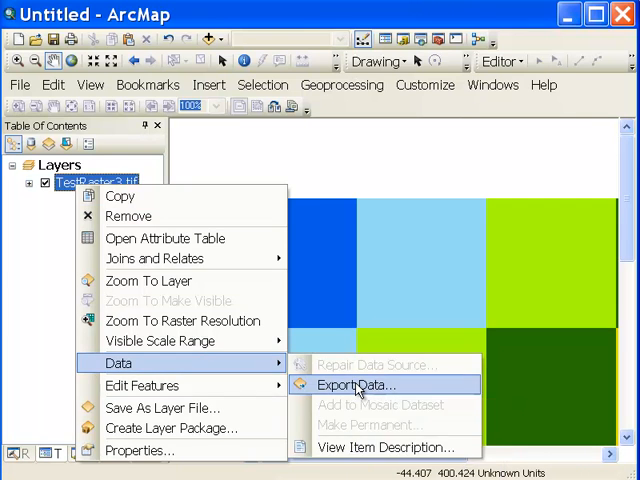
pyautogui.click(344, 384)
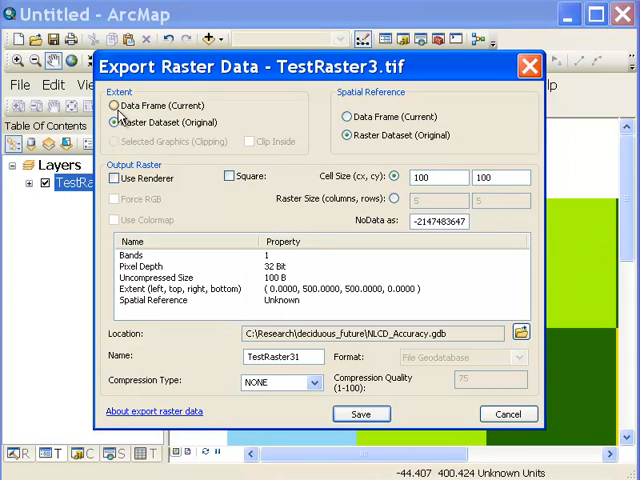
pyautogui.click(114, 104)
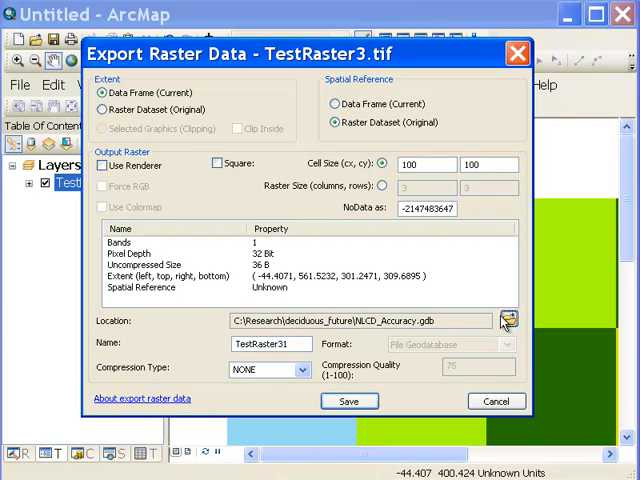
# Save the export as Export.tif in C:\temp
pyautogui.click(508, 320)
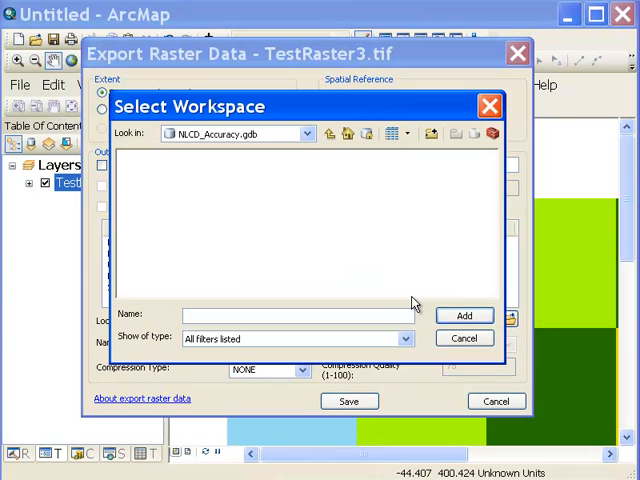
pyautogui.click(306, 132)
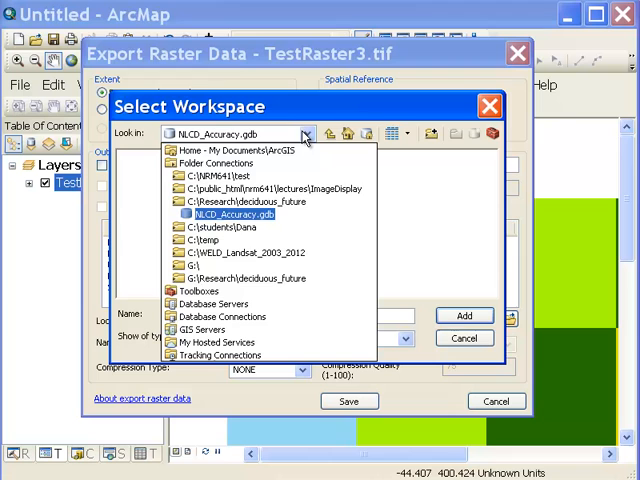
pyautogui.click(210, 240)
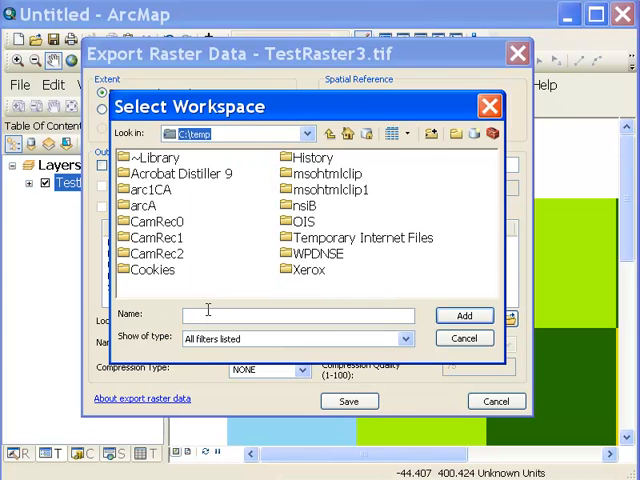
pyautogui.write('e')
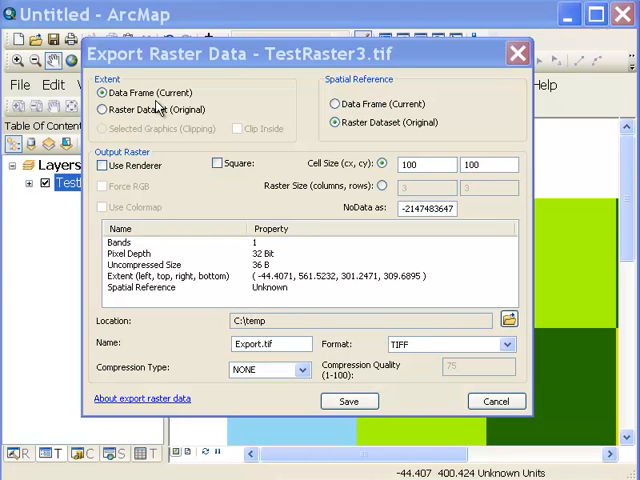
pyautogui.click(348, 400)
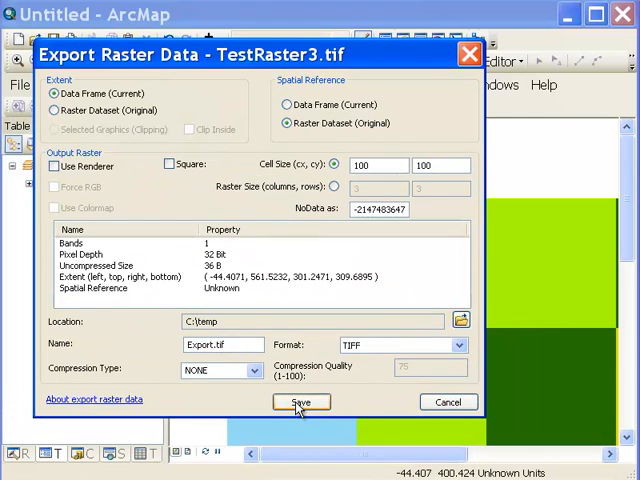
pyautogui.click(300, 402)
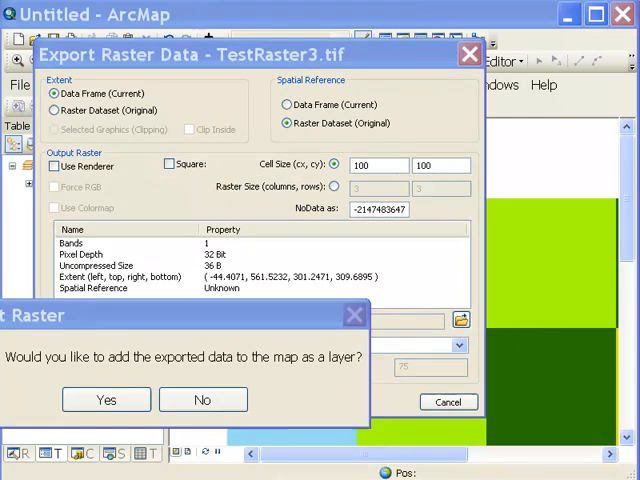
# Add the exported Export.tif to the map
pyautogui.click(106, 400)
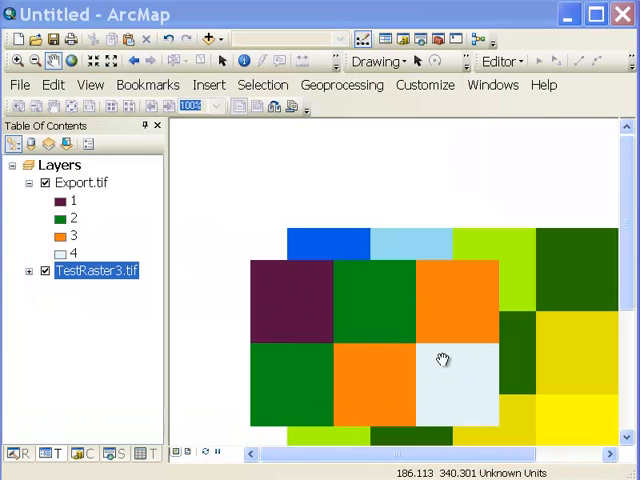
pyautogui.moveTo(402, 356)
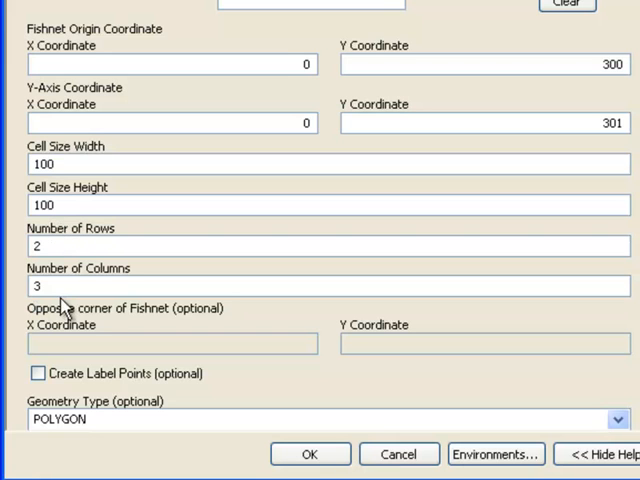
pyautogui.moveTo(96, 418)
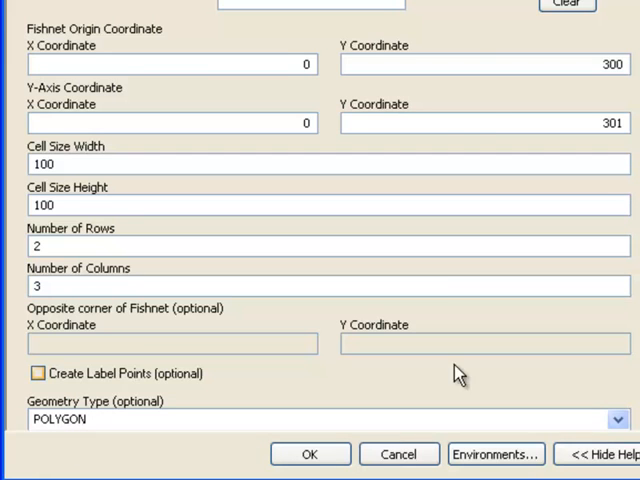
# Create the ClipPolygon fishnet of 2 rows by 3 columns of 100-unit cells at origin 0, 300
pyautogui.click(310, 452)
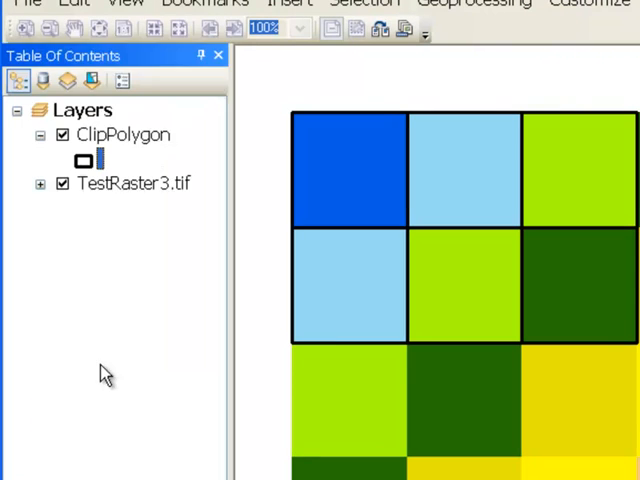
# Toggle the ClipPolygon grid outlines off and back on over TestRaster3.tif
pyautogui.click(60, 134)
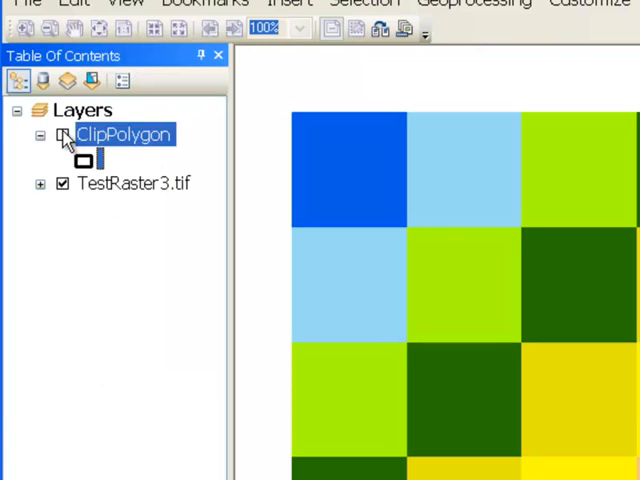
pyautogui.click(62, 134)
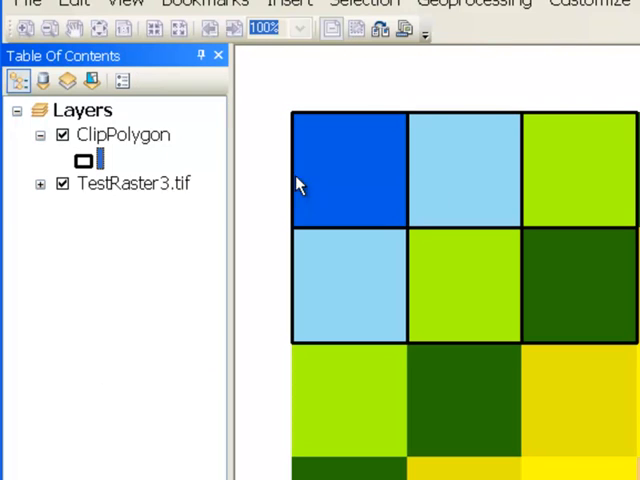
pyautogui.moveTo(372, 192)
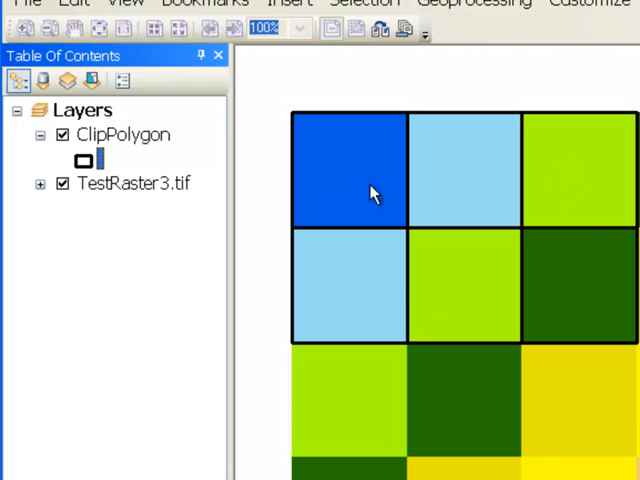
pyautogui.moveTo(360, 180)
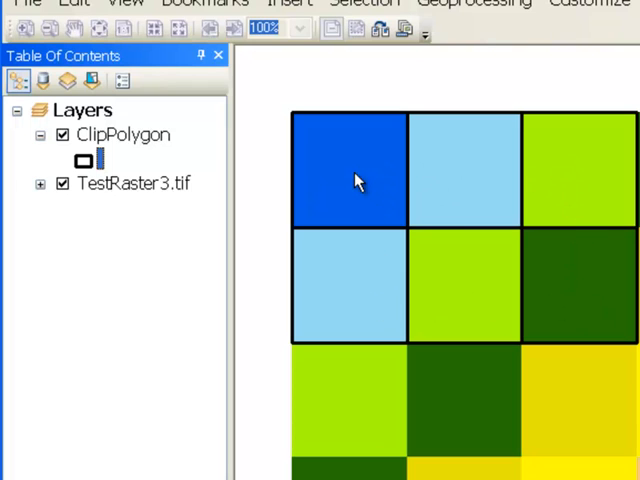
pyautogui.moveTo(350, 158)
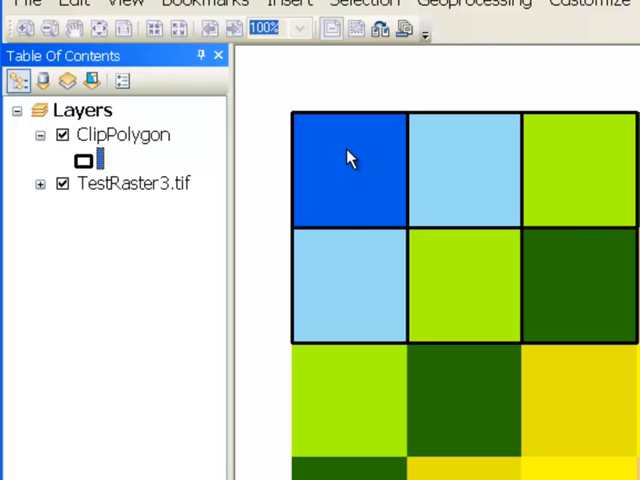
pyautogui.moveTo(560, 204)
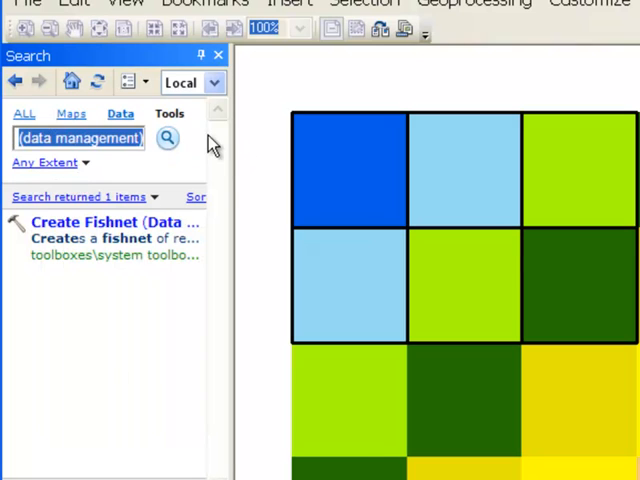
# Search Tools for 'clip' and launch the Raster Processing Clip tool from Data Management
pyautogui.write('create fishnet clip')
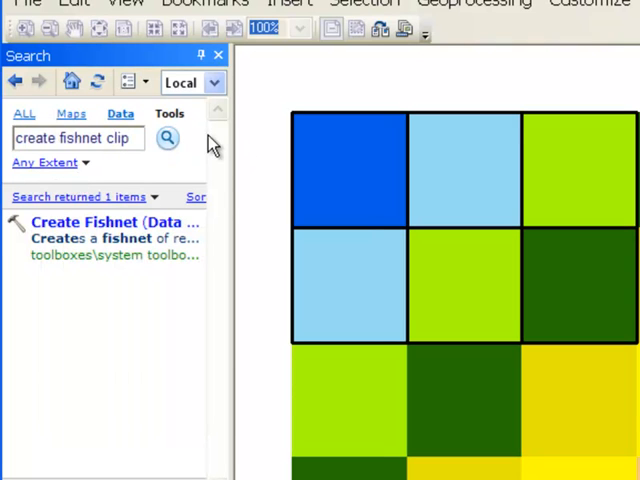
pyautogui.write('cr')
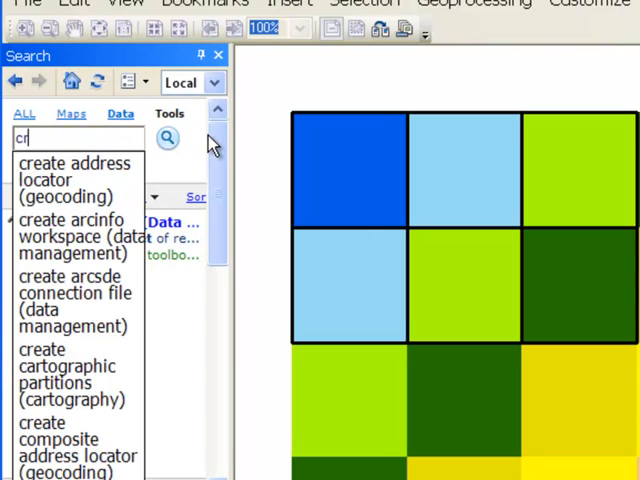
pyautogui.write('lip')
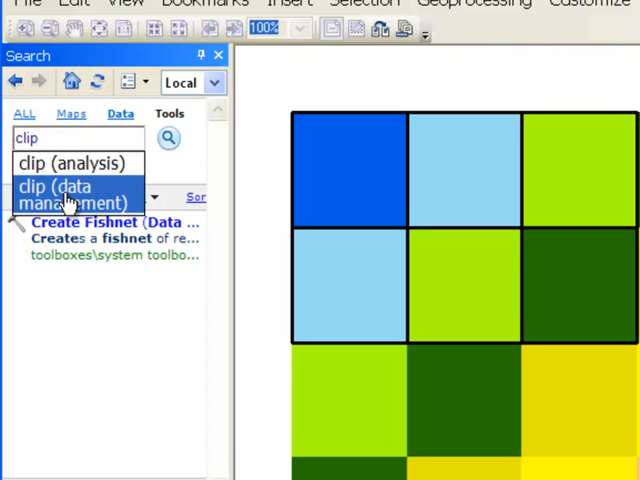
pyautogui.click(64, 196)
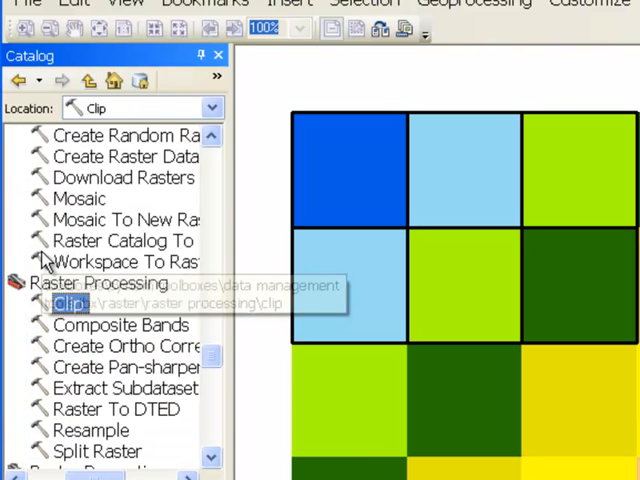
pyautogui.doubleClick(68, 304)
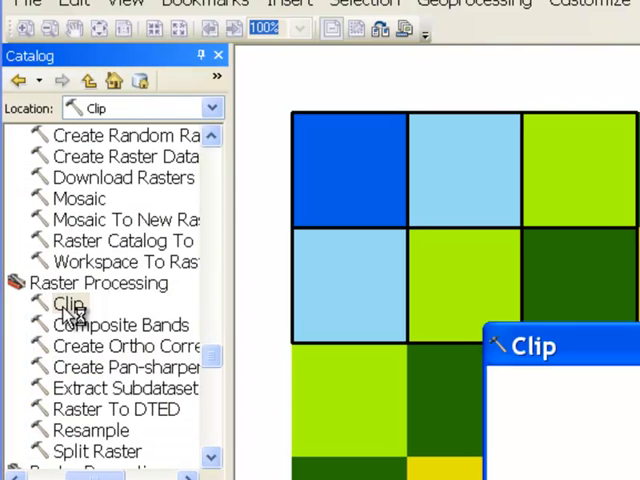
pyautogui.doubleClick(68, 304)
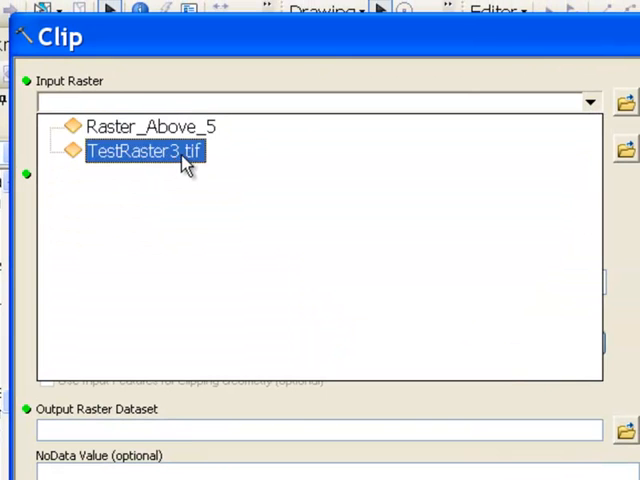
# Set Input Raster to TestRaster3.tif, Output Extent to ClipPolygon, and use its polygon shapes as clipping geometry
pyautogui.click(148, 152)
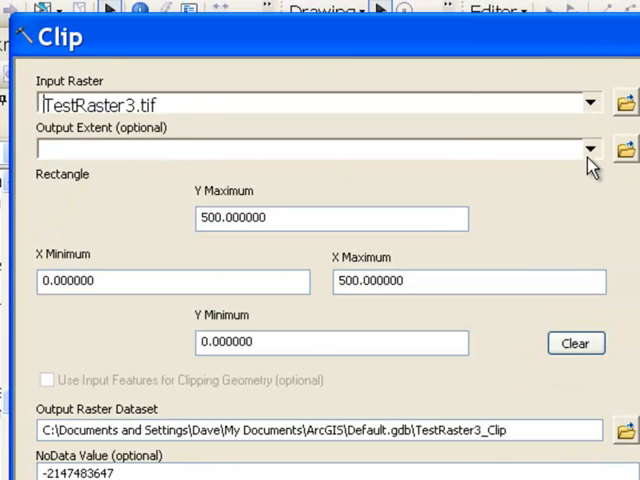
pyautogui.click(588, 148)
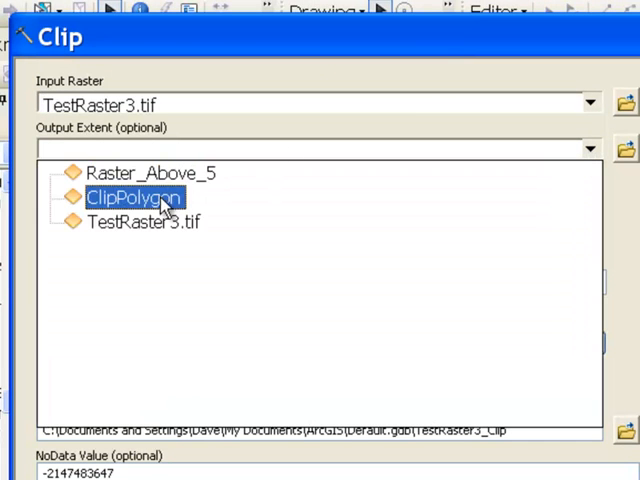
pyautogui.click(132, 196)
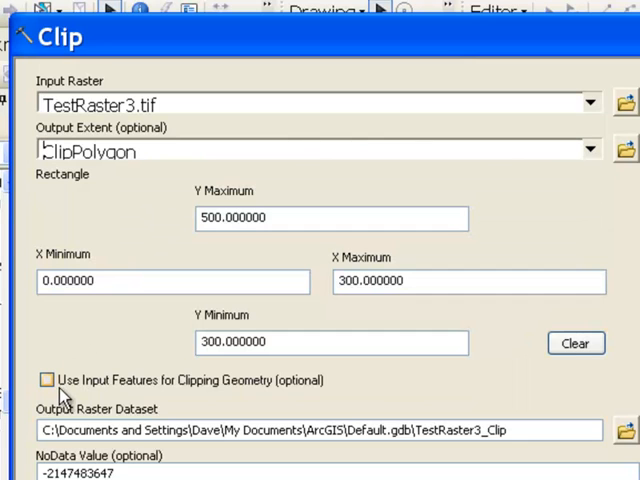
pyautogui.click(46, 380)
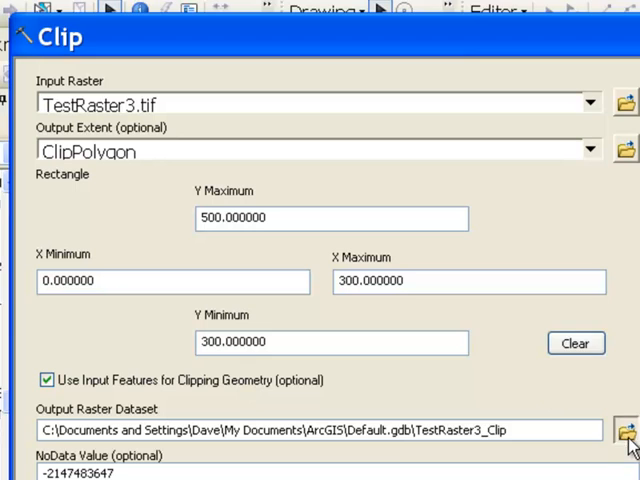
# Name the output Clipped_Raster and run the clip, adding the new layer to the map
pyautogui.click(624, 430)
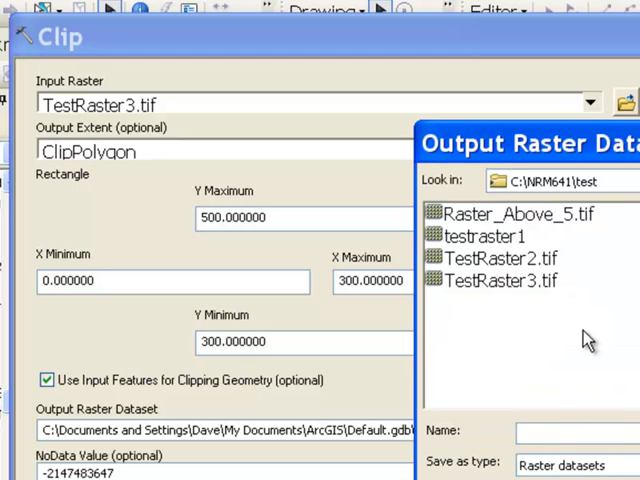
pyautogui.write('c')
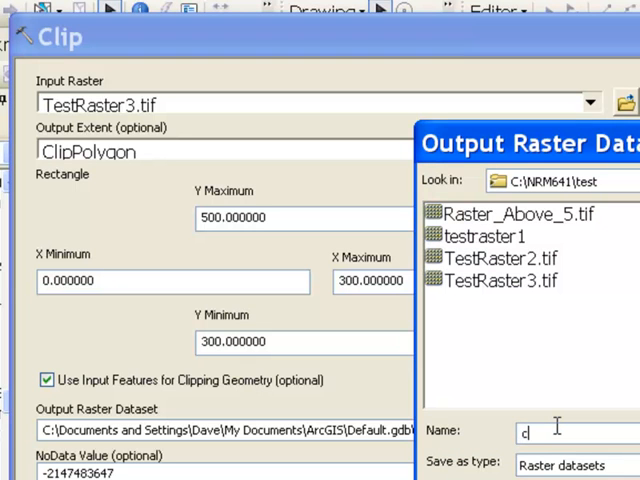
pyautogui.write('lip')
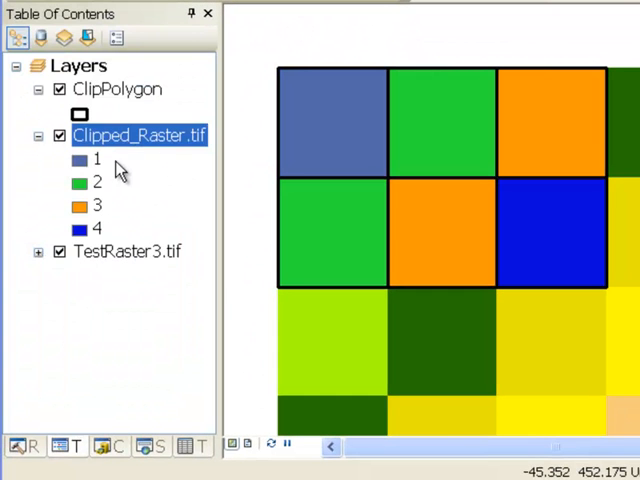
pyautogui.moveTo(92, 224)
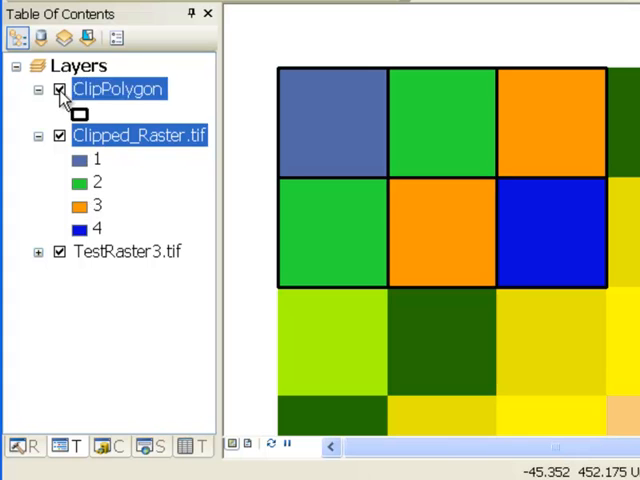
# Show the Symbology properties of Clipped_Raster.tif with its unique values 1 to 4
pyautogui.click(60, 88)
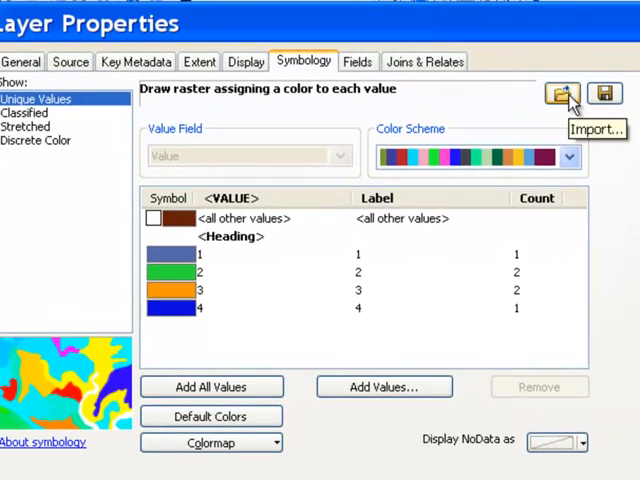
# Import symbology from TestRaster3.tif into Clipped_Raster.tif and show the ClipPolygon outlines over it
pyautogui.click(562, 92)
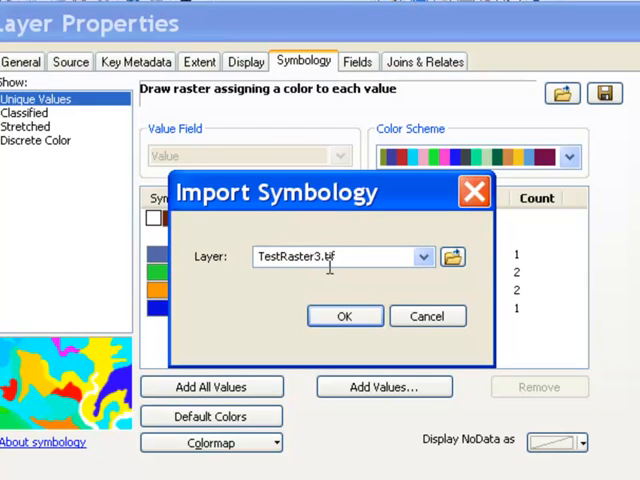
pyautogui.click(344, 316)
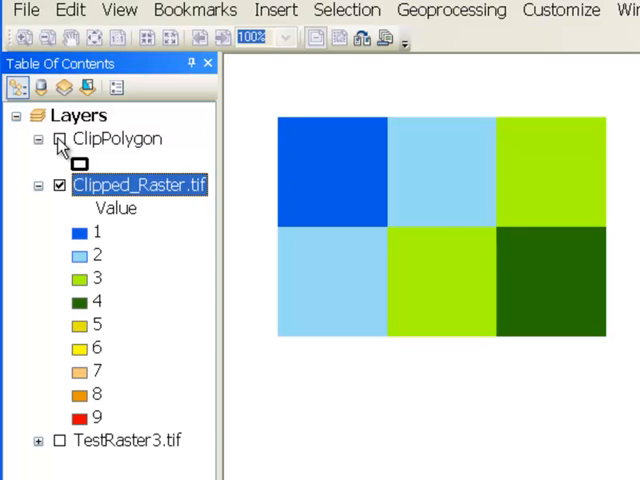
pyautogui.click(58, 138)
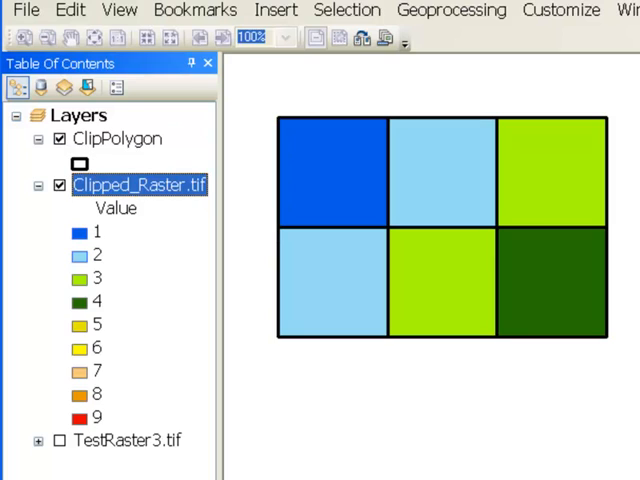